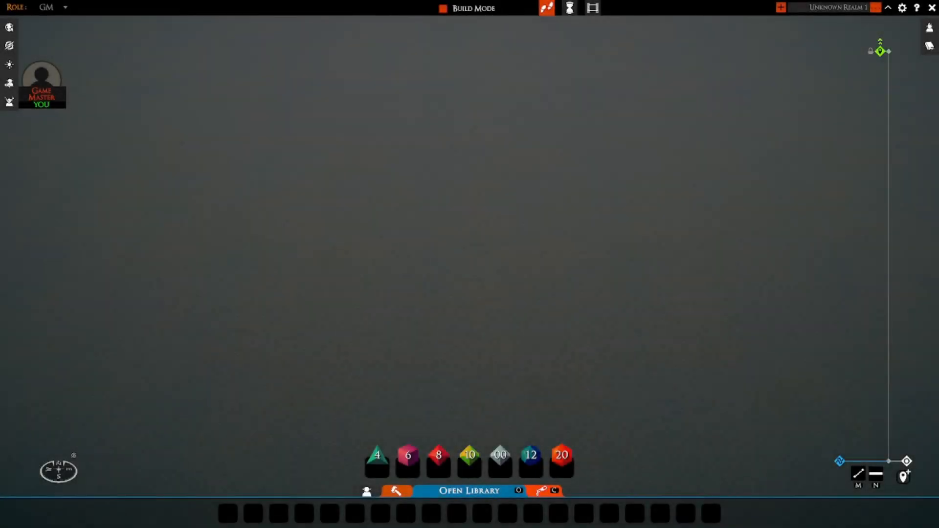
mouse_move(201, 380)
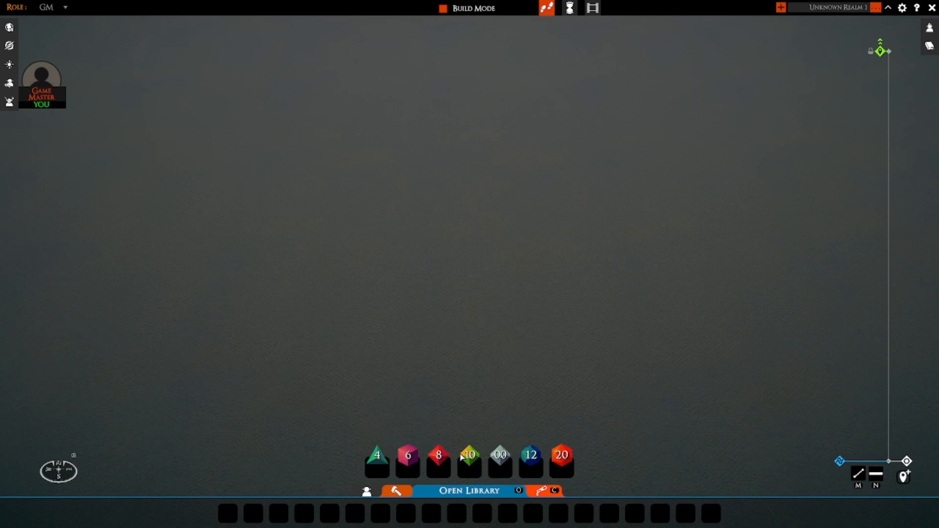
mouse_move(433, 465)
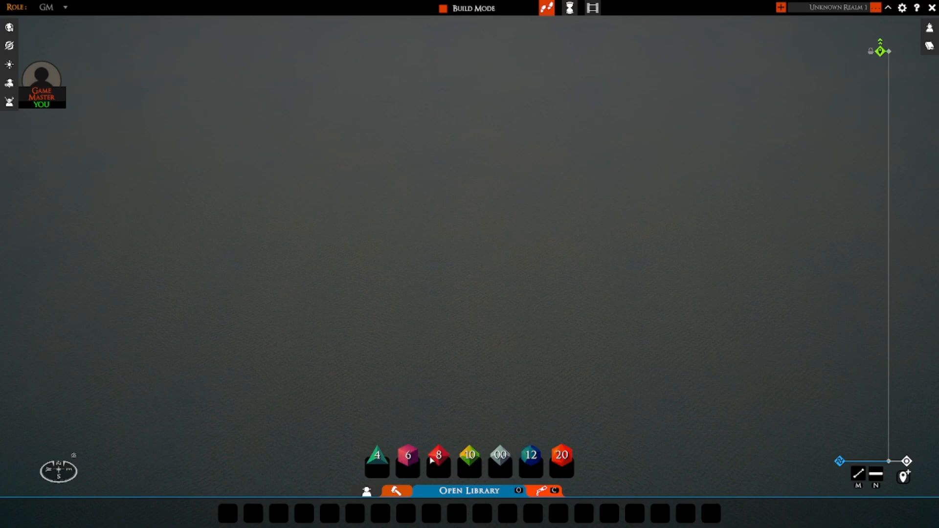
mouse_move(416, 478)
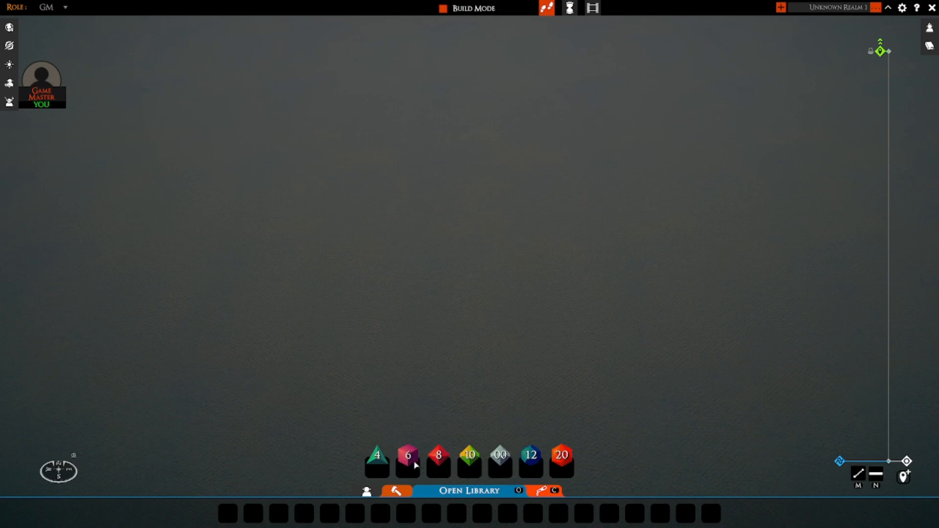
Step: Take three six-sided dice from the dice tray to roll onto the table
left_click(407, 457)
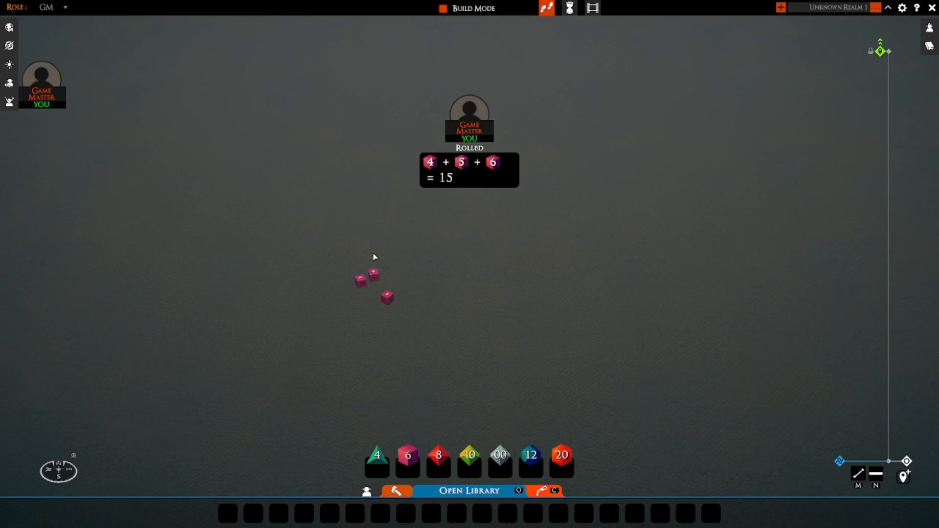
mouse_move(355, 258)
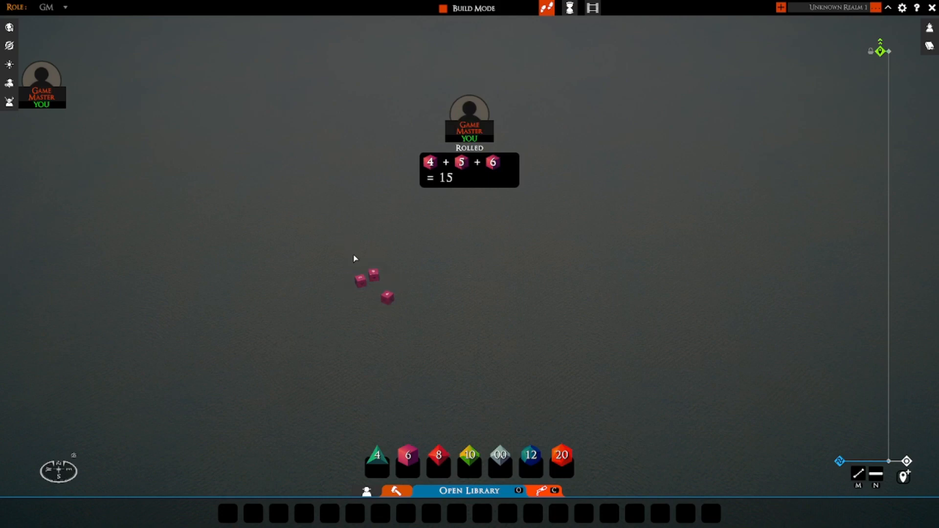
mouse_move(455, 277)
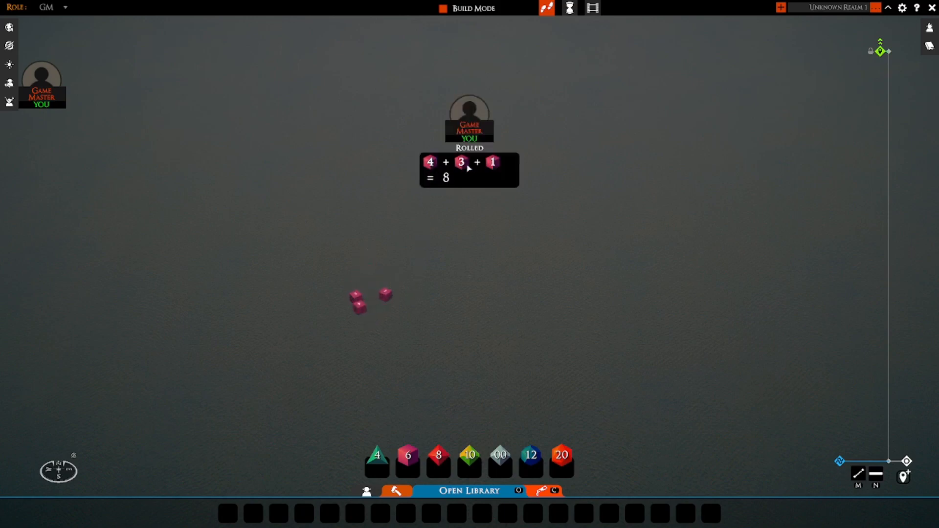
mouse_move(441, 188)
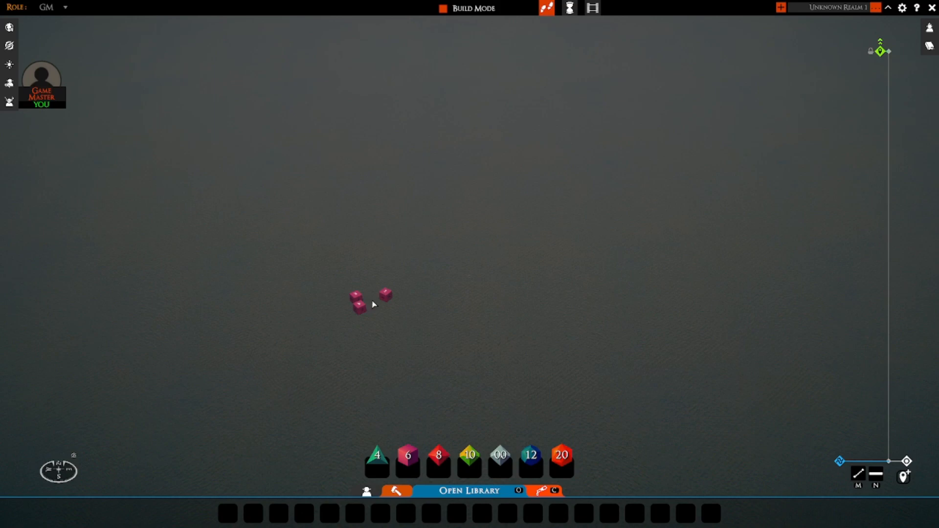
mouse_move(366, 321)
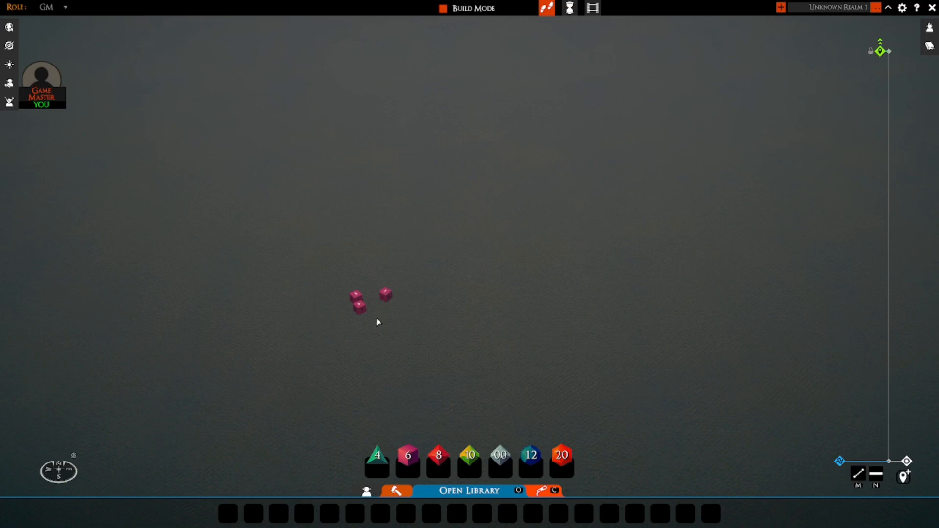
mouse_move(375, 317)
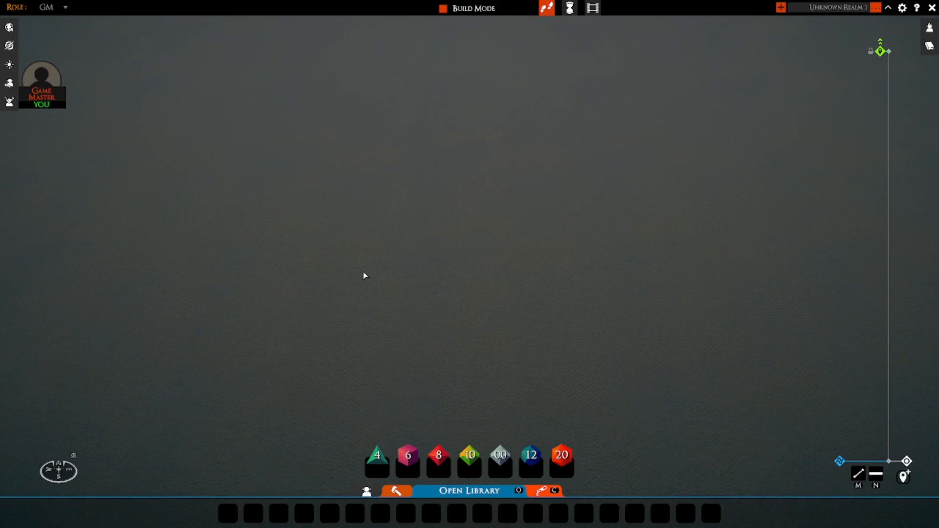
mouse_move(381, 162)
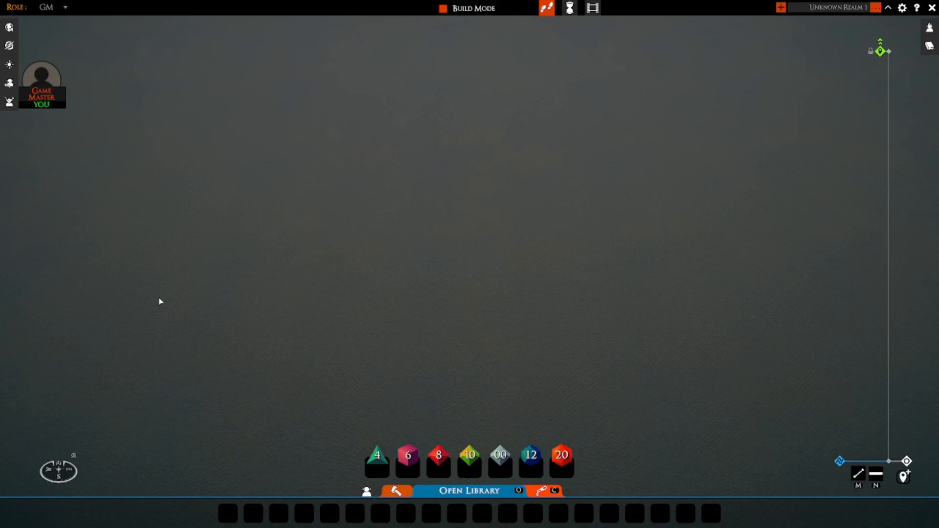
mouse_move(463, 286)
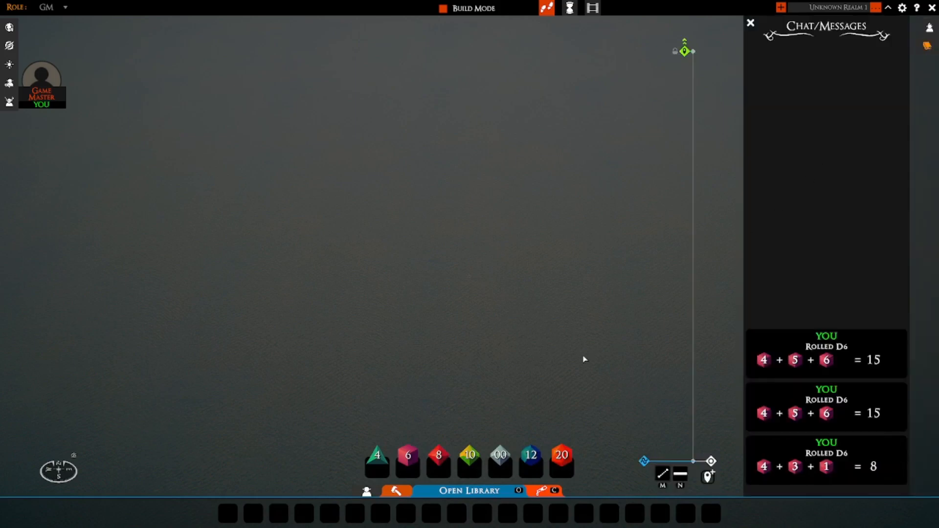
Step: Roll single six-sided dice one at a time, logging results 4, 1 and 4
left_click(406, 460)
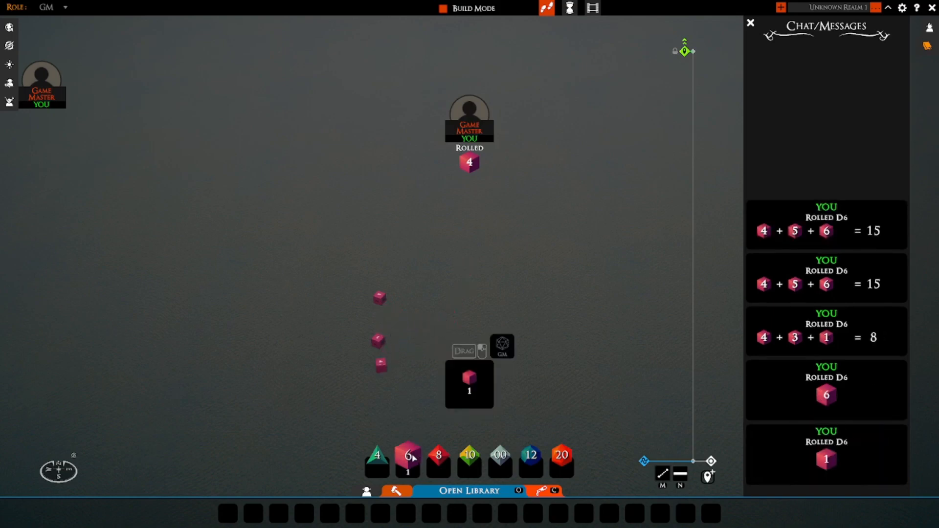
left_click(408, 456)
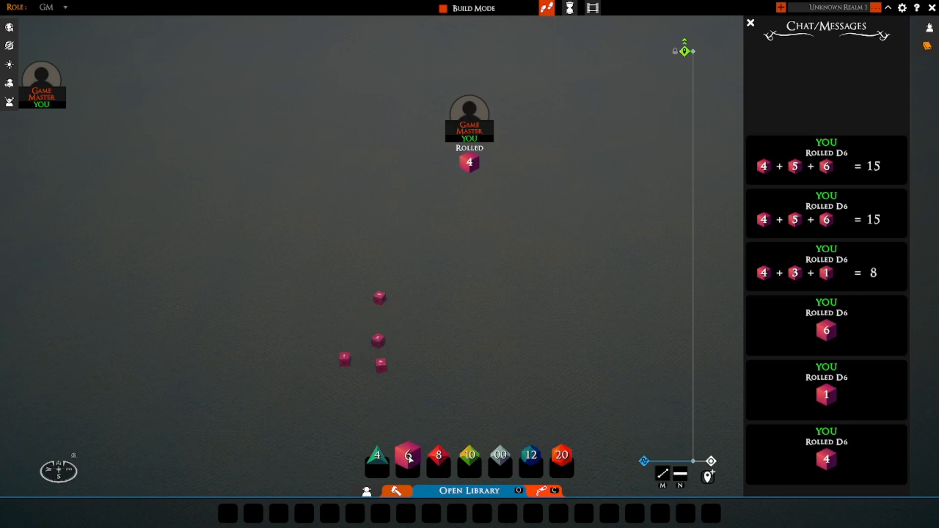
left_click(407, 460)
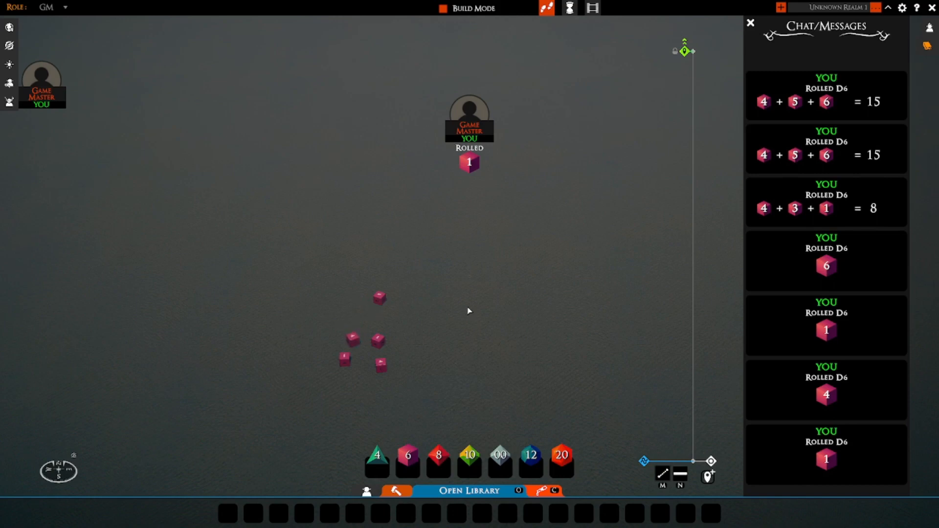
mouse_move(381, 299)
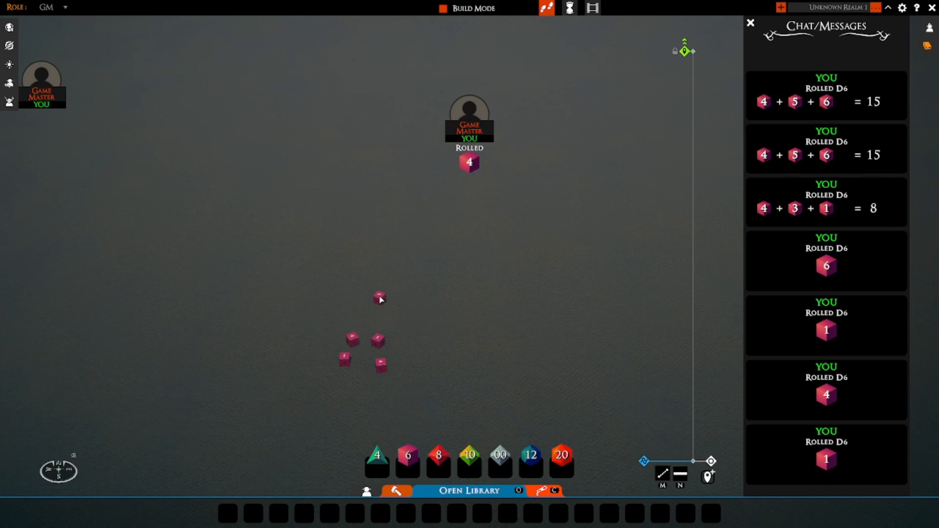
scroll("down", 3)
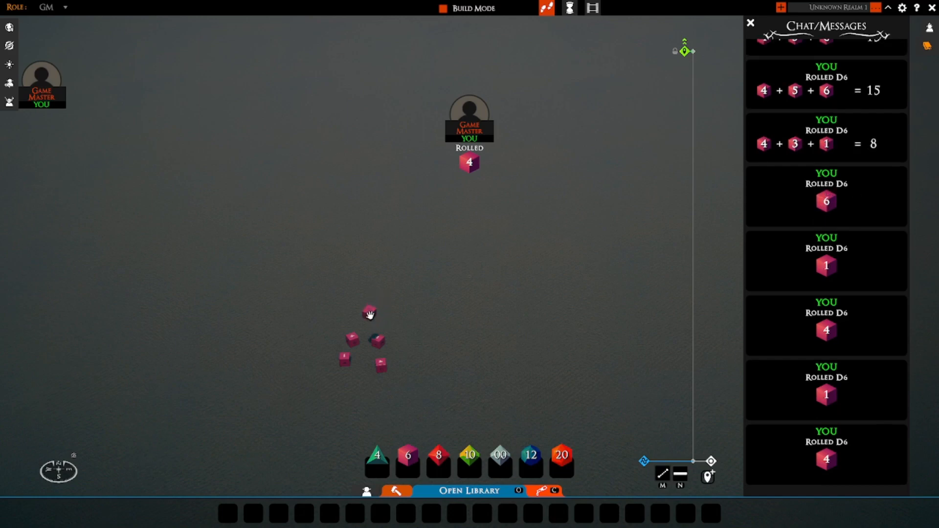
Step: Drag the six-sided dice into a group at the lower left of the board
left_click_drag(369, 313, 364, 343)
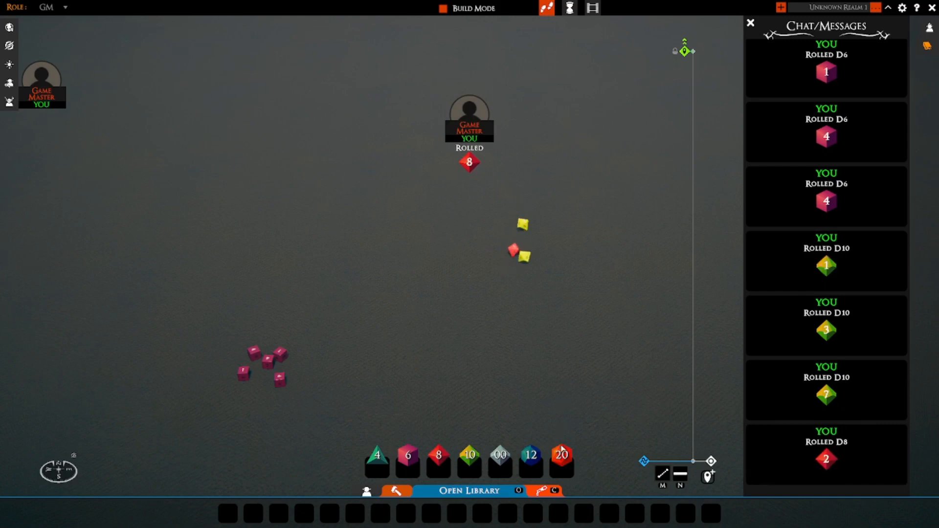
Step: Roll a twenty-sided die from the tray, landing on 9
left_click(562, 458)
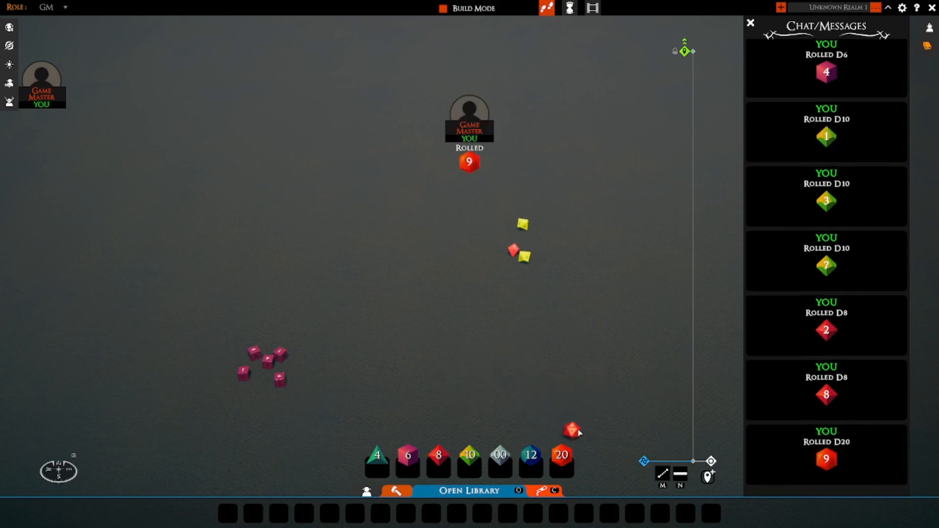
mouse_move(596, 414)
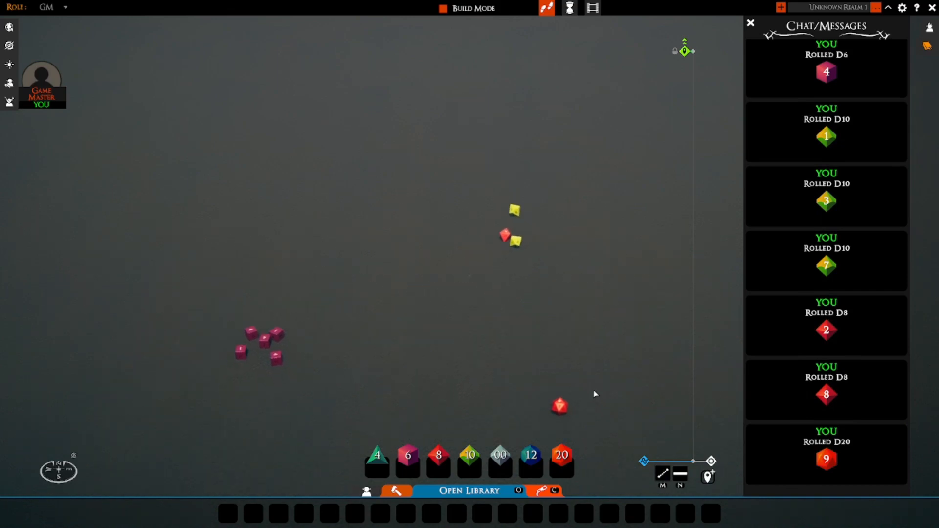
mouse_move(333, 357)
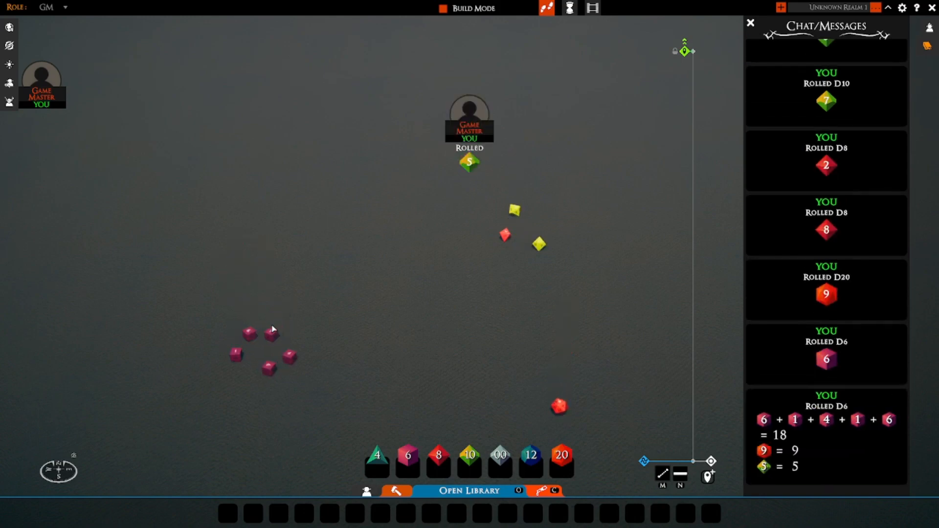
mouse_move(525, 264)
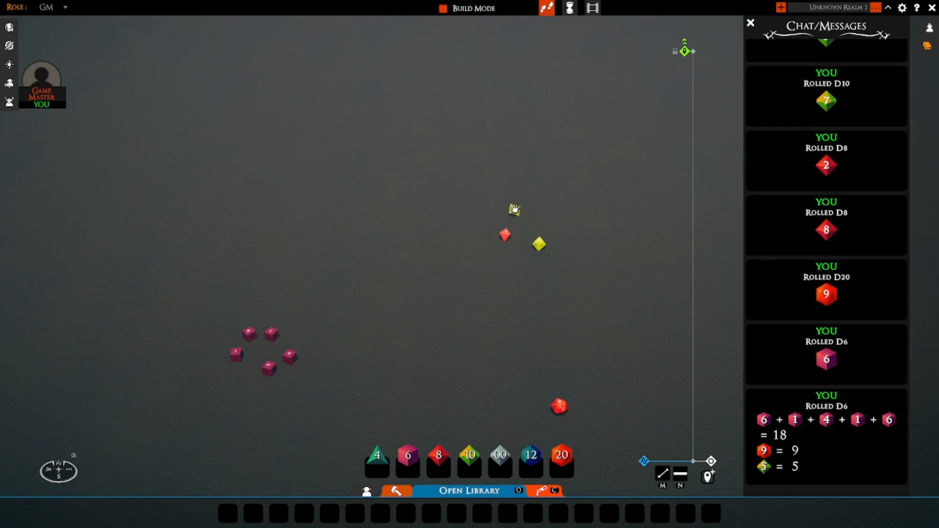
Step: Throw the yellow ten-sided and red eight-sided dice again, rolling 1, 4 and 8
left_click_drag(514, 208, 568, 200)
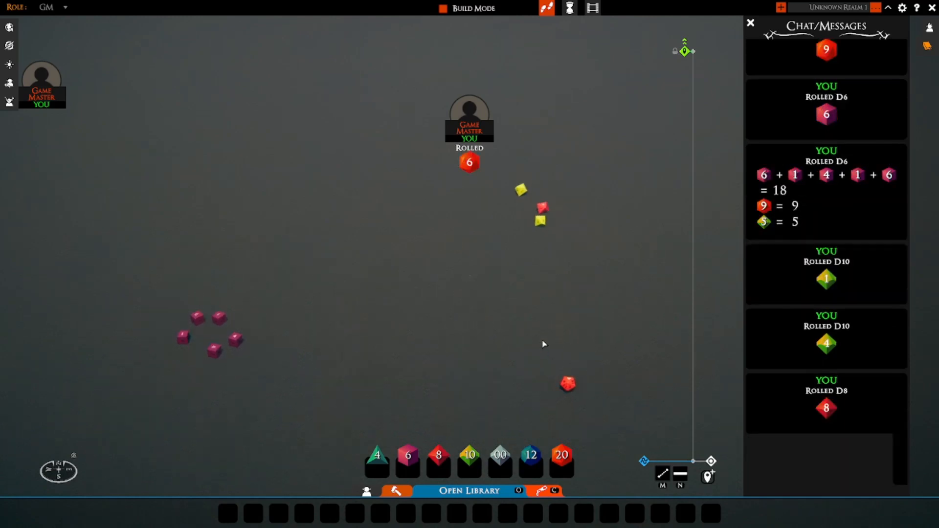
Step: Post the twenty-sided reroll result of 6 to chat
left_click(561, 457)
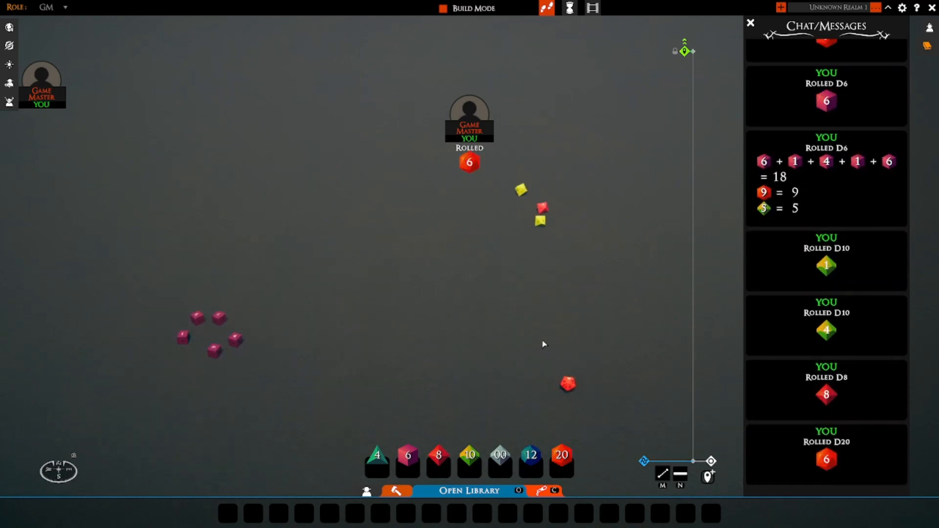
mouse_move(220, 315)
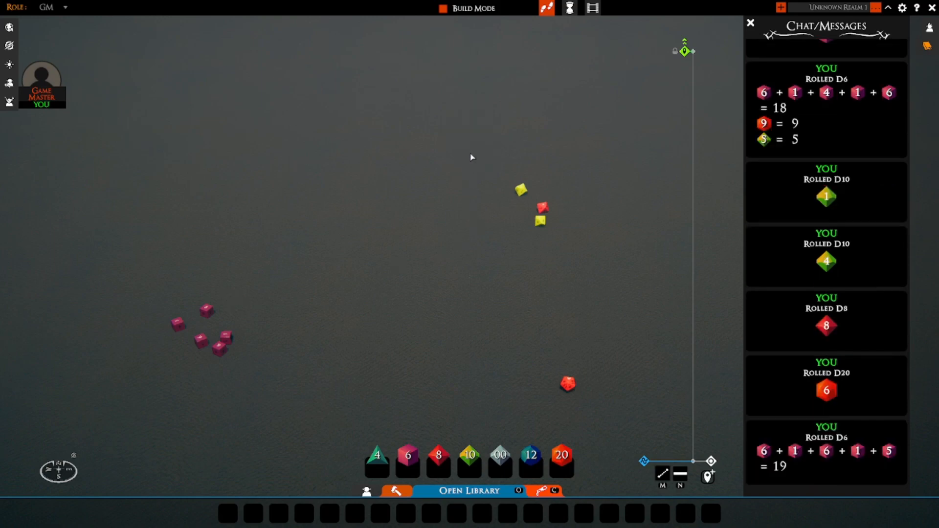
mouse_move(462, 154)
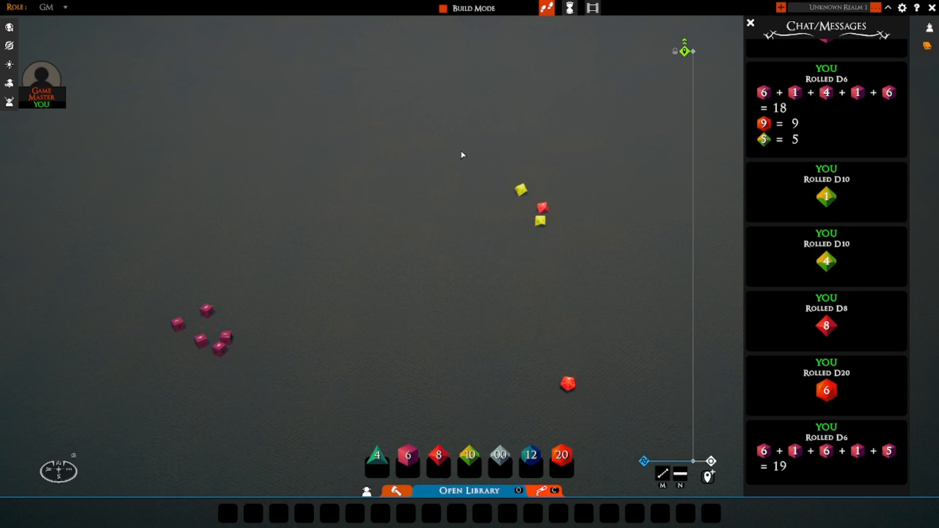
mouse_move(872, 451)
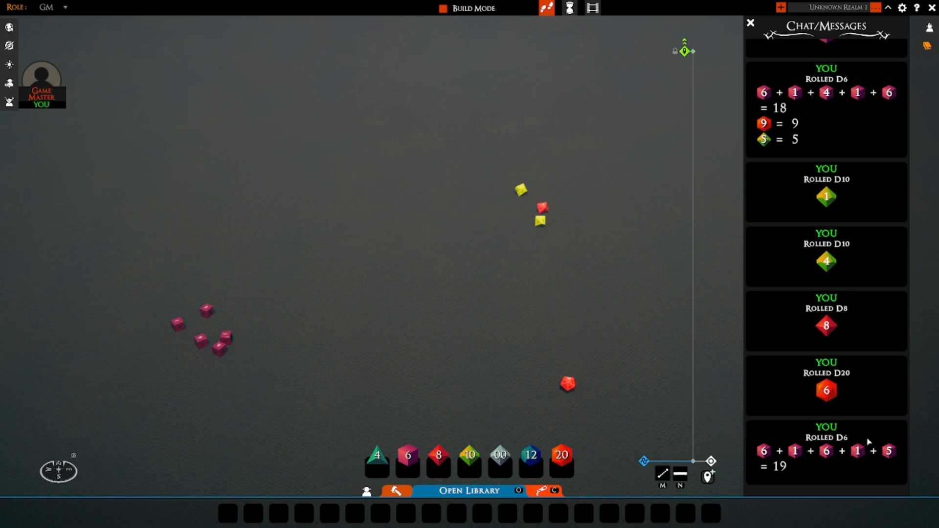
mouse_move(445, 396)
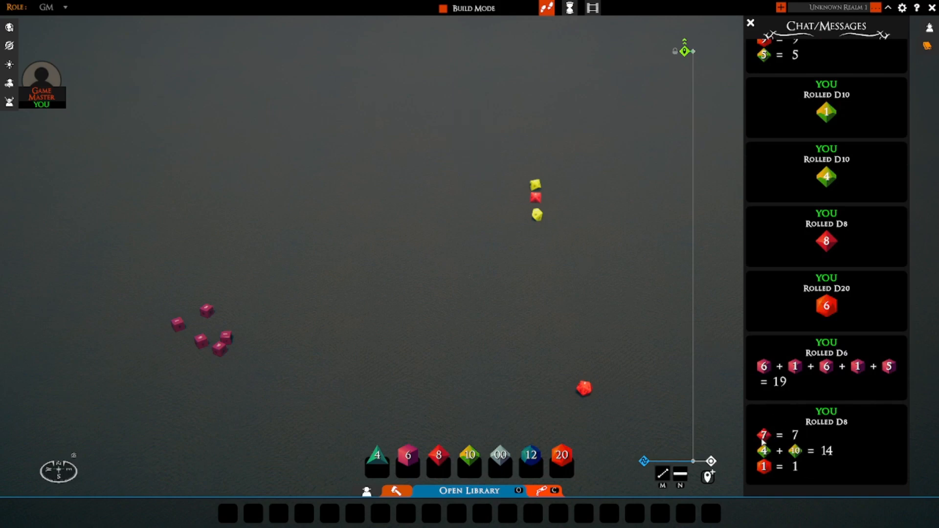
mouse_move(790, 469)
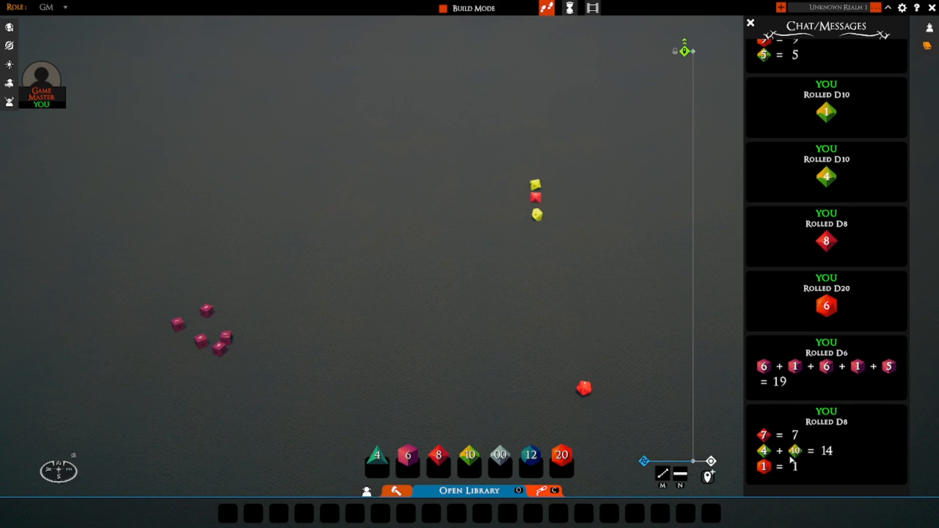
mouse_move(617, 349)
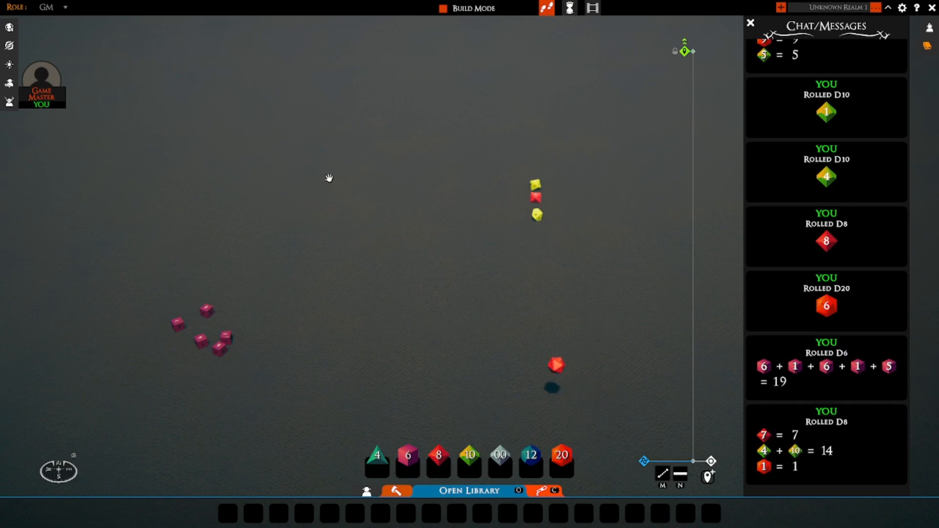
left_click_drag(555, 365, 160, 70)
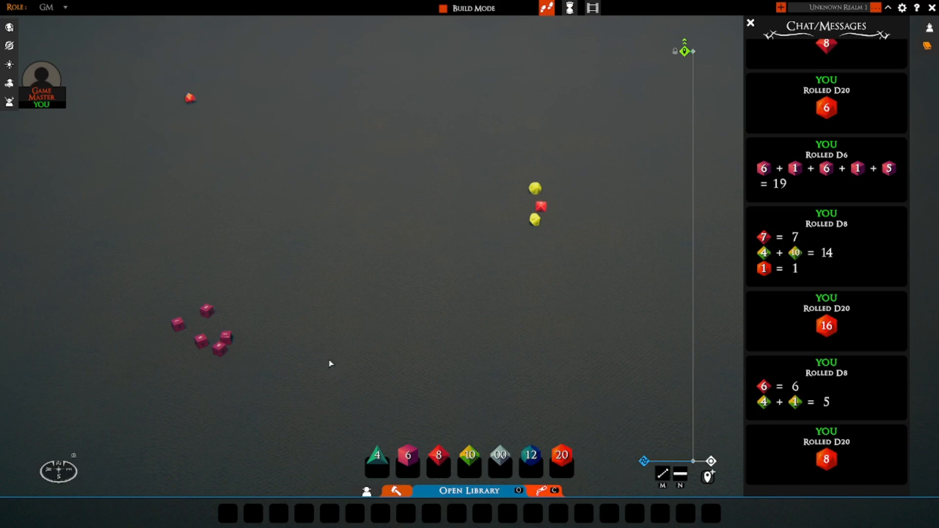
mouse_move(530, 243)
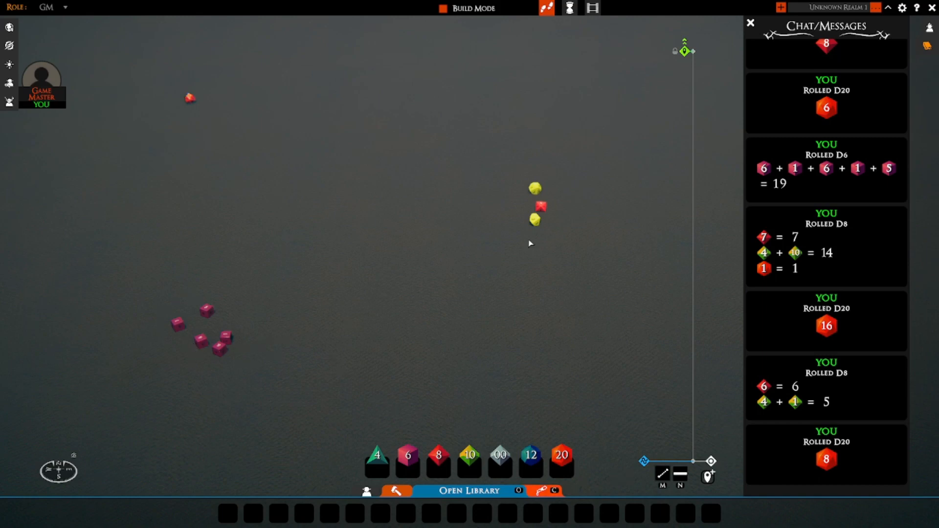
mouse_move(278, 325)
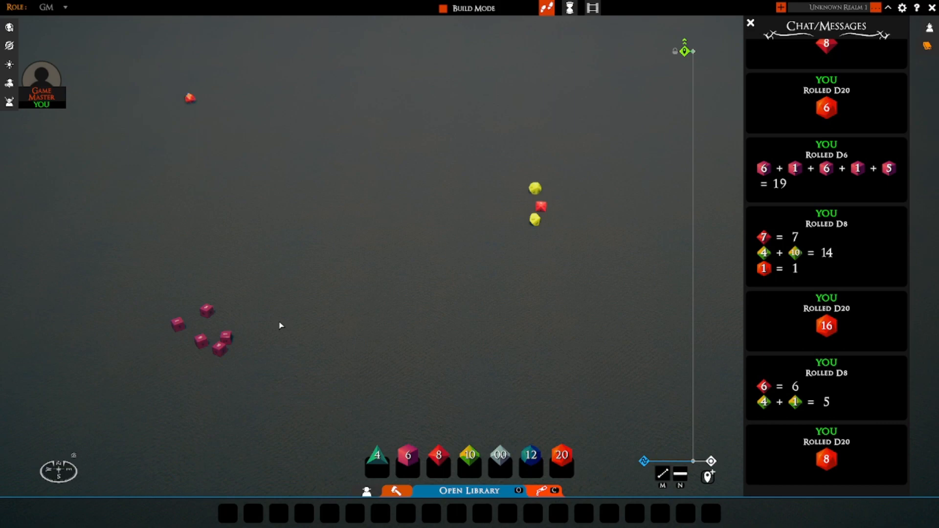
mouse_move(539, 209)
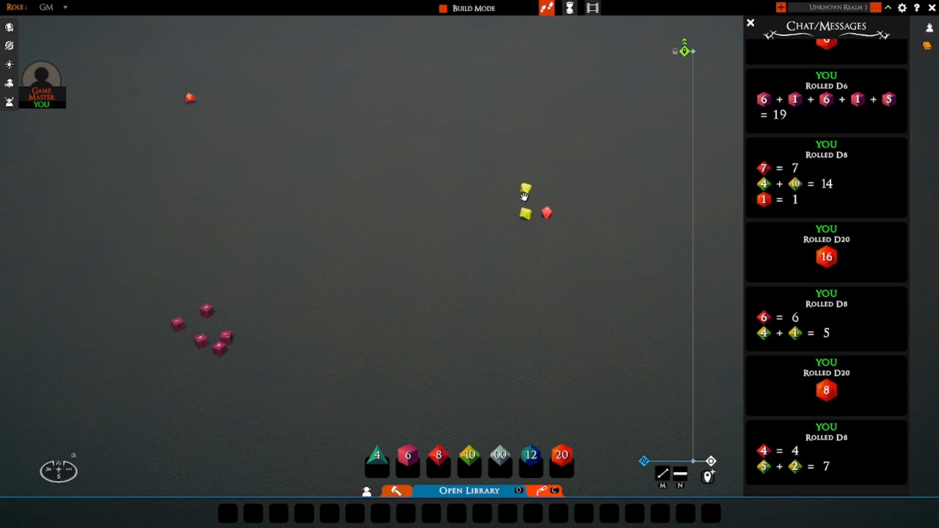
mouse_move(507, 223)
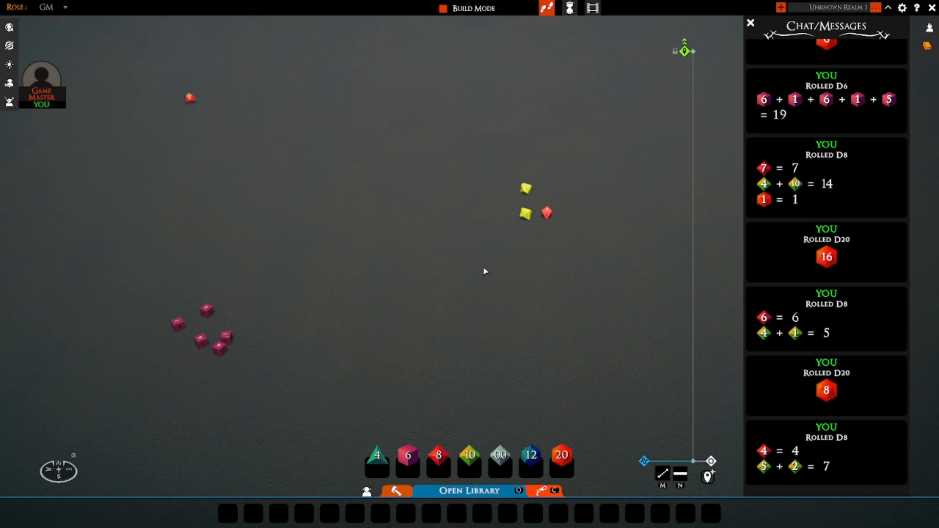
mouse_move(808, 482)
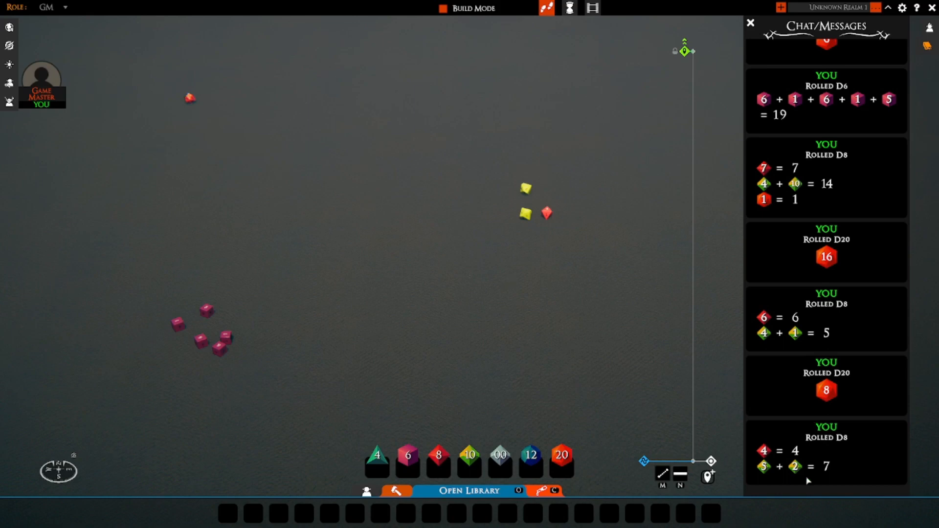
mouse_move(377, 274)
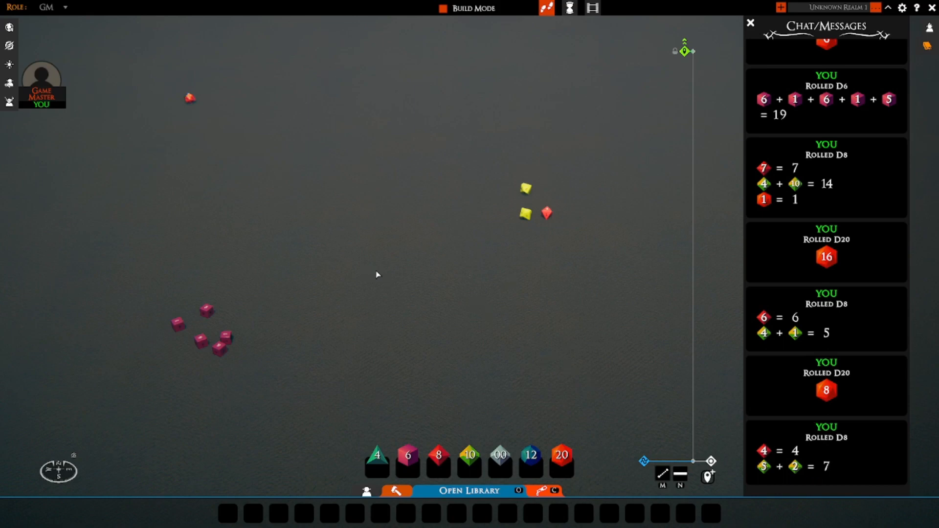
mouse_move(367, 268)
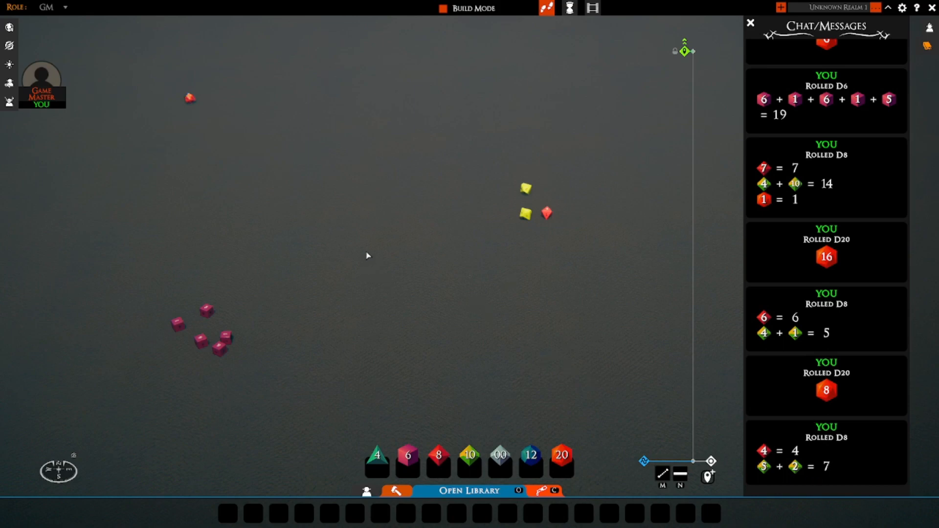
mouse_move(429, 254)
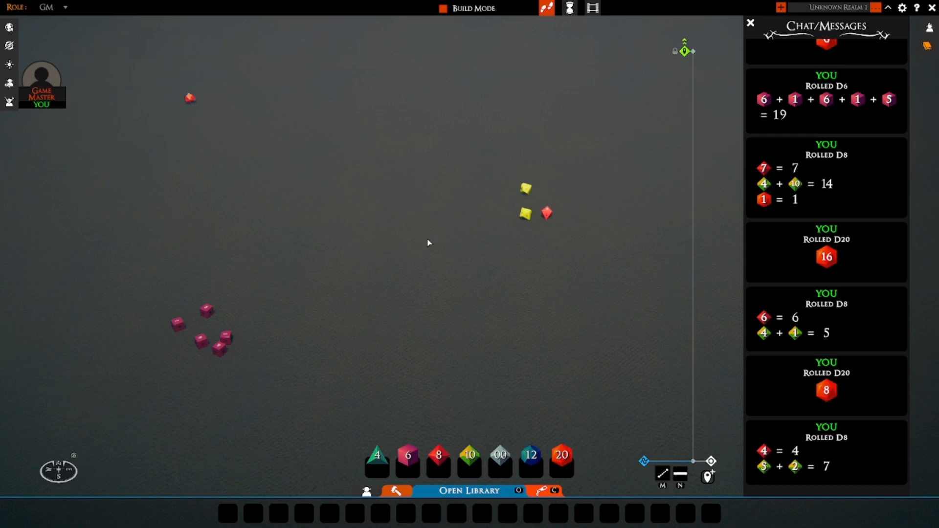
mouse_move(535, 213)
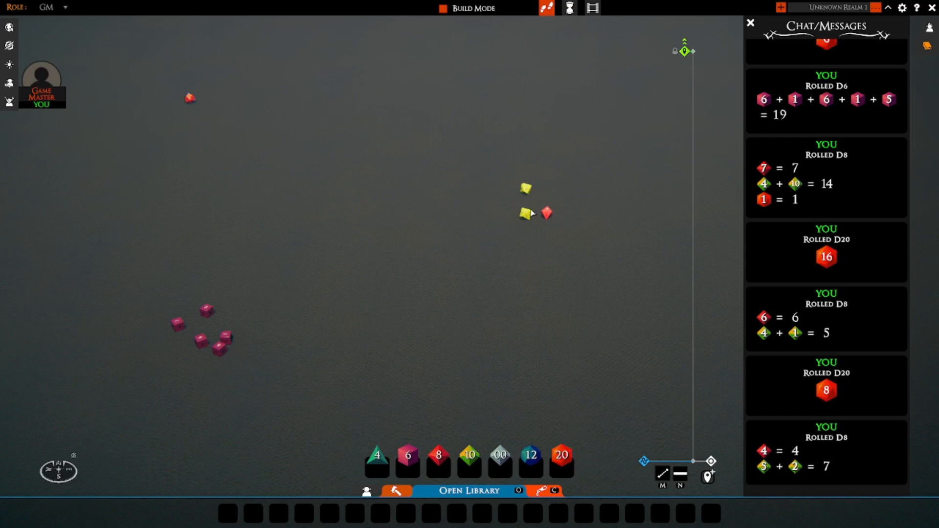
mouse_move(567, 204)
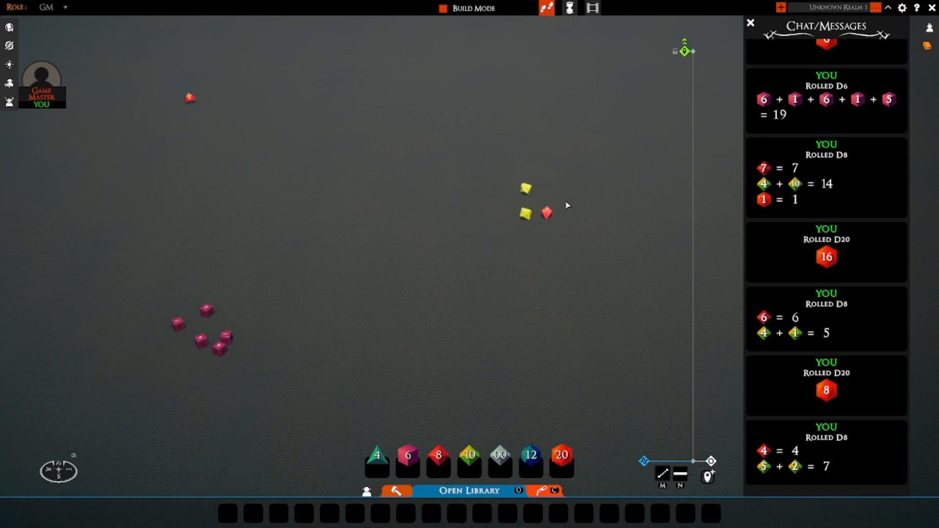